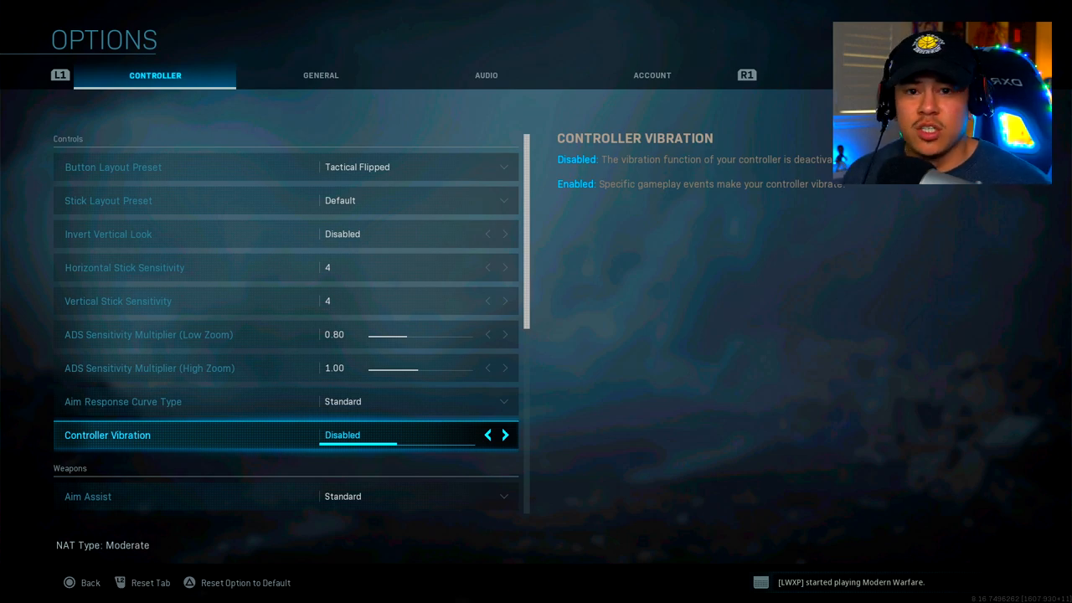
- Cycle Use/Reload Behavior to Contextual Tap and back to Tap to Reload
scroll(down, 3)
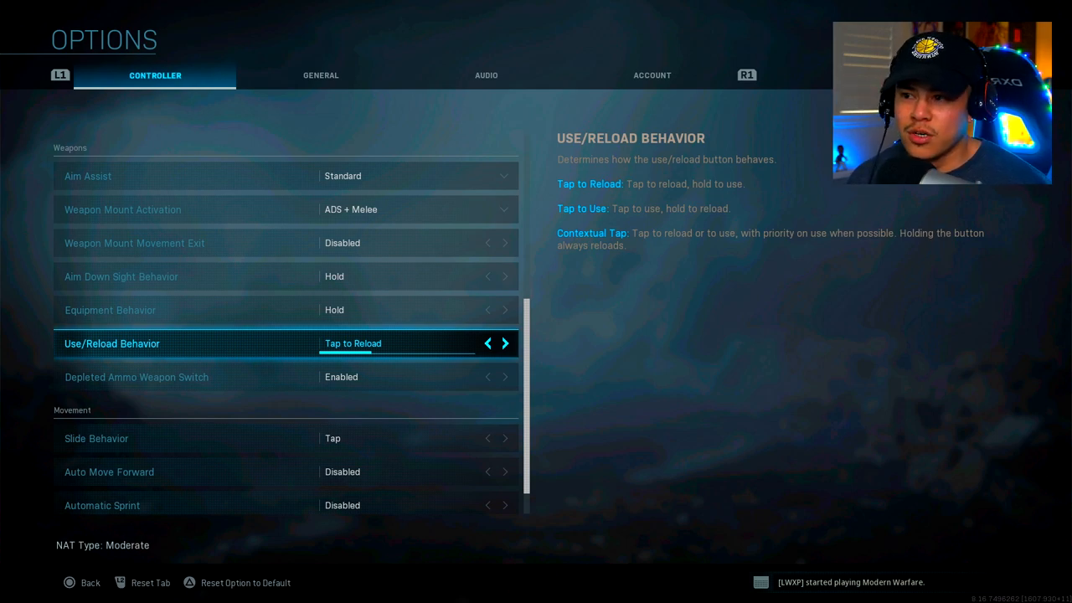
click(505, 344)
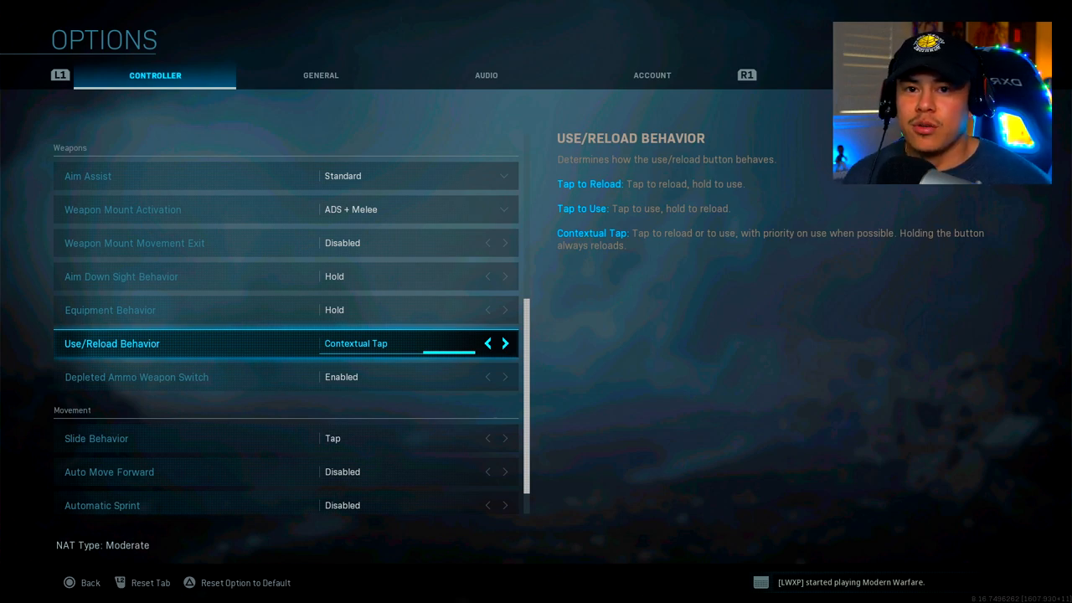
click(487, 344)
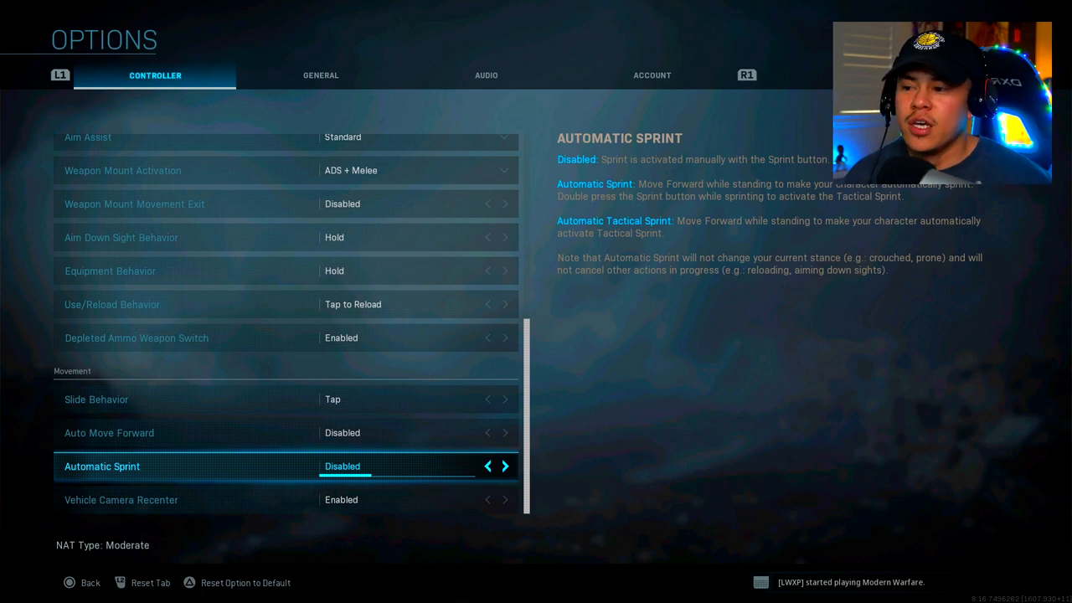
- Try Automatic Tactical Sprint, leave Automatic Sprint Disabled, and move to the General page
click(505, 466)
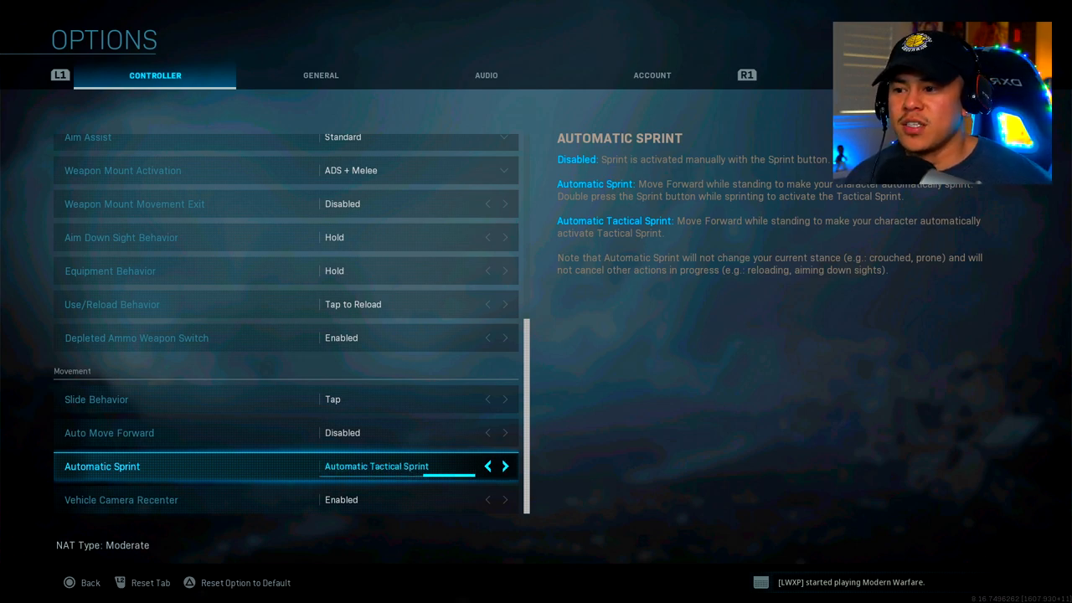
click(486, 465)
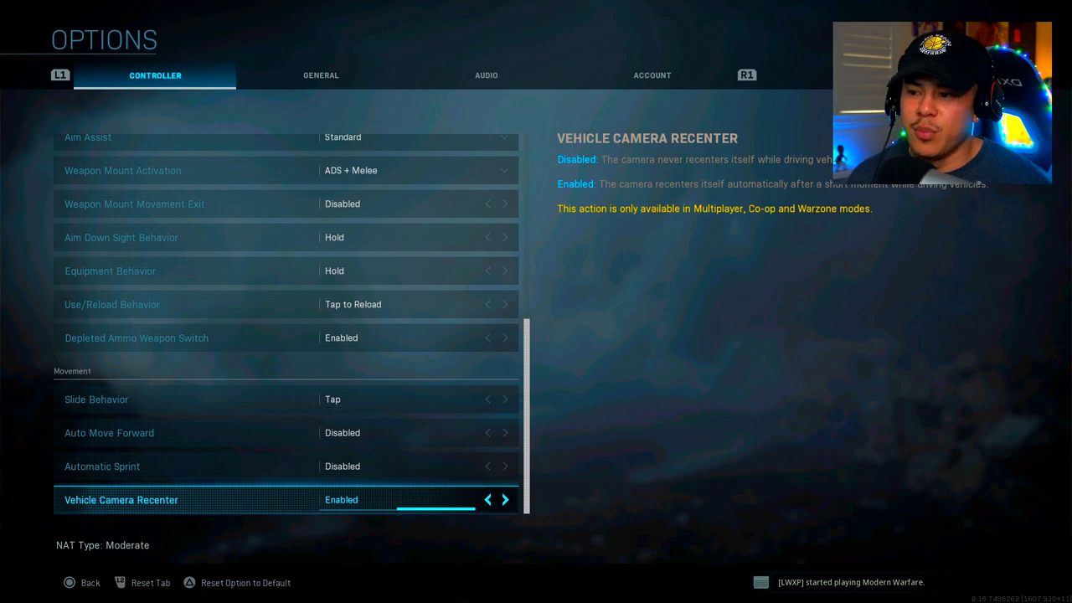
click(321, 75)
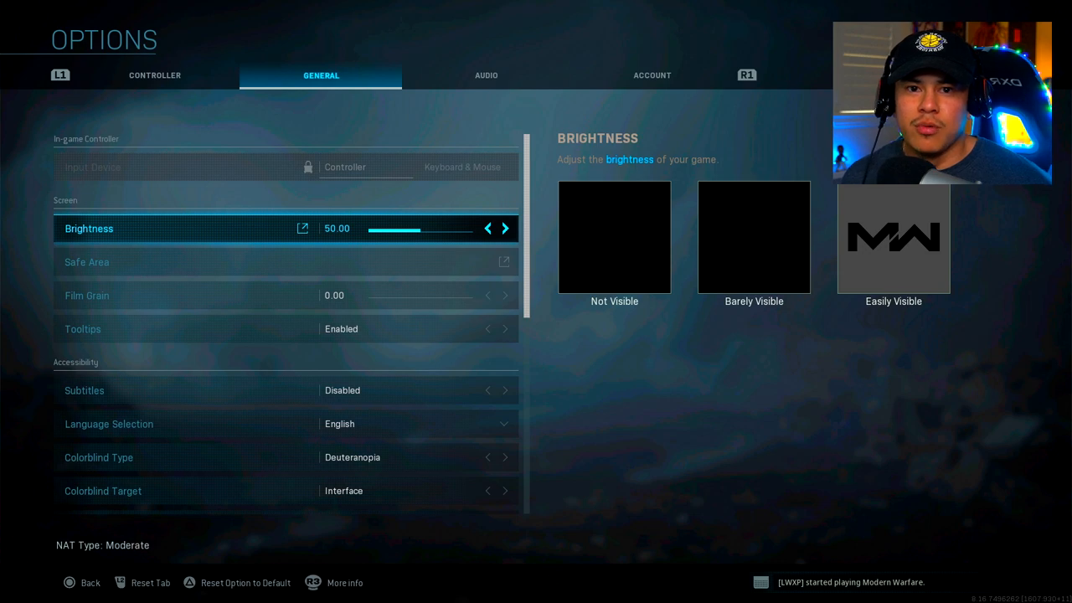
- Cycle the Colorblind Type through Protanopia and settle on Deuteranopia
click(504, 261)
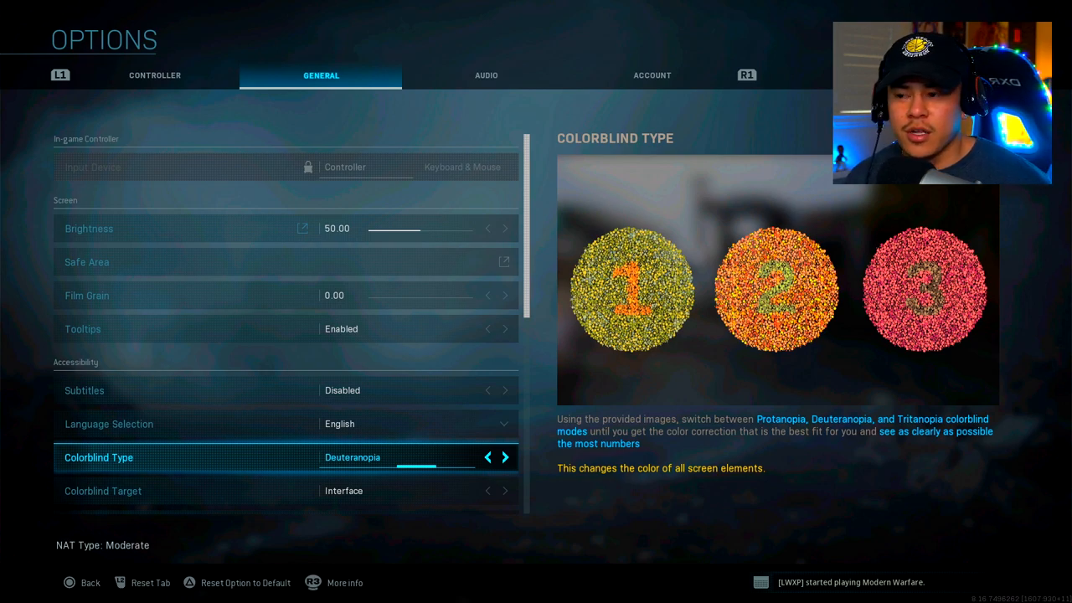
click(488, 458)
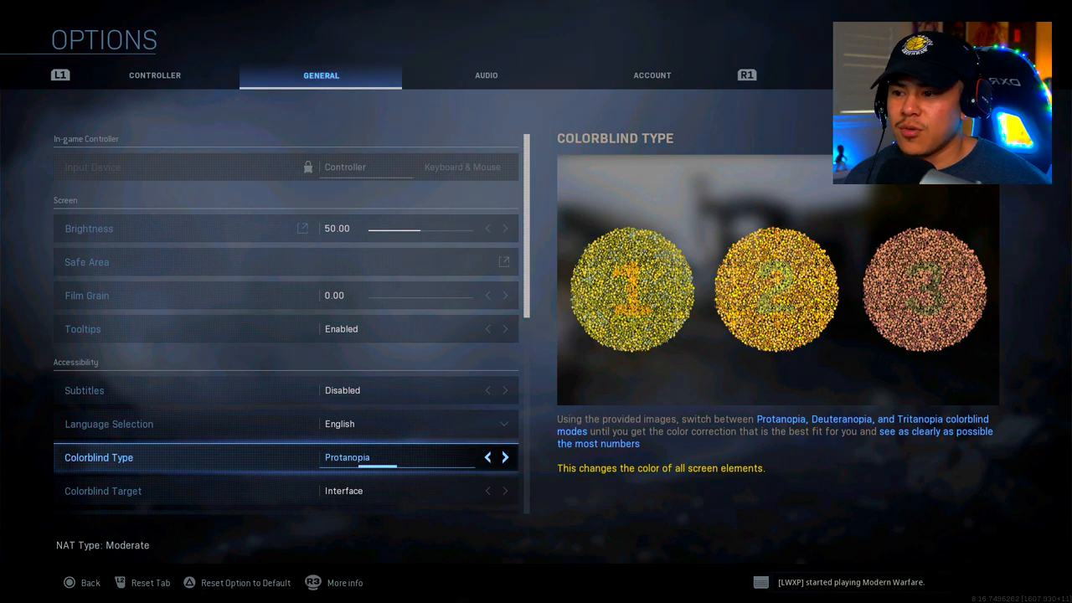
click(506, 457)
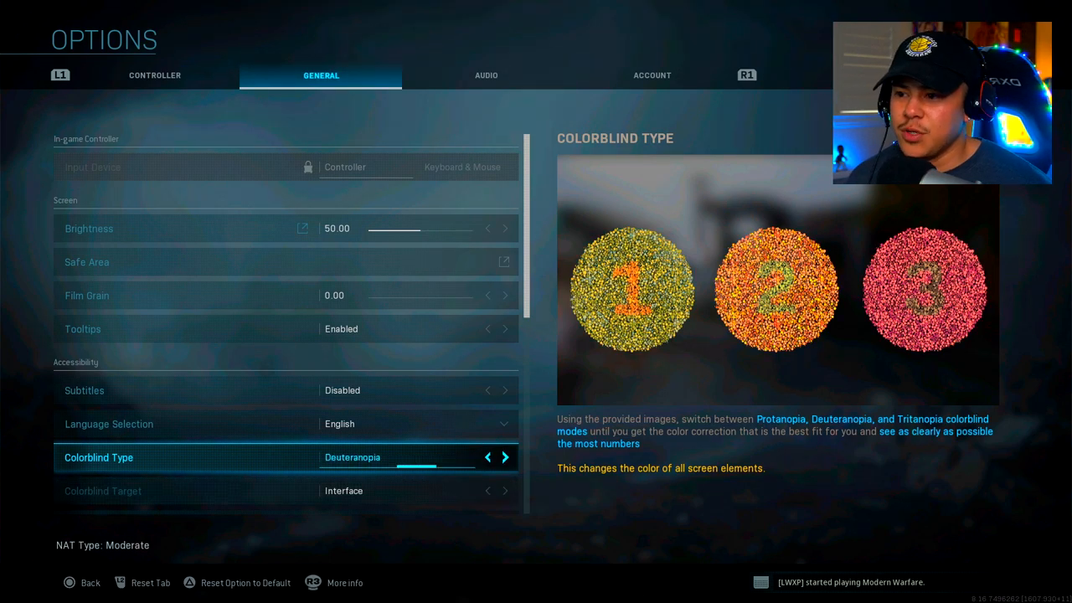
click(487, 457)
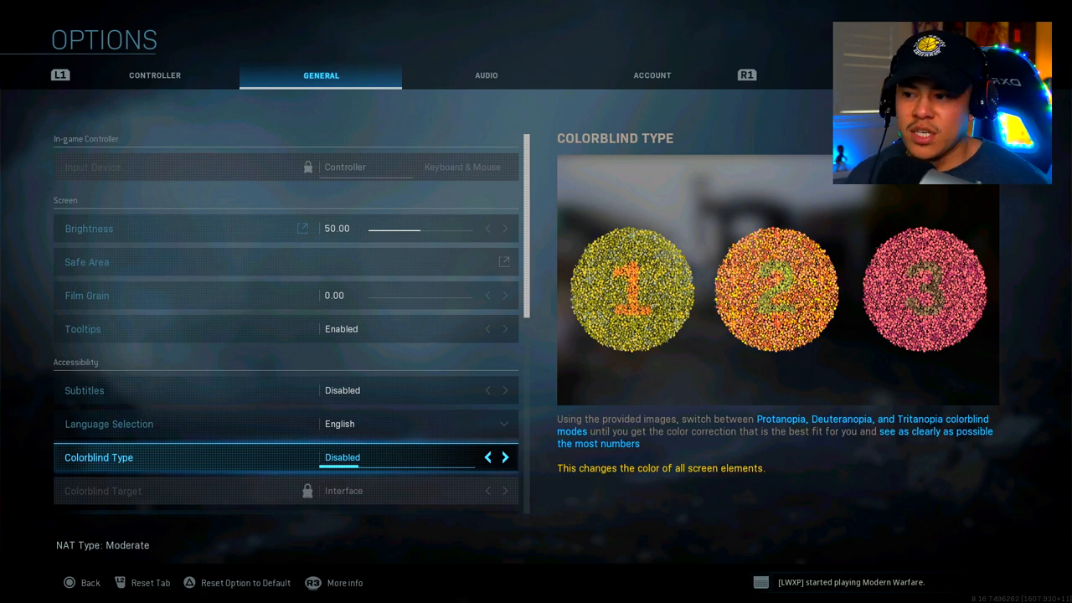
click(506, 458)
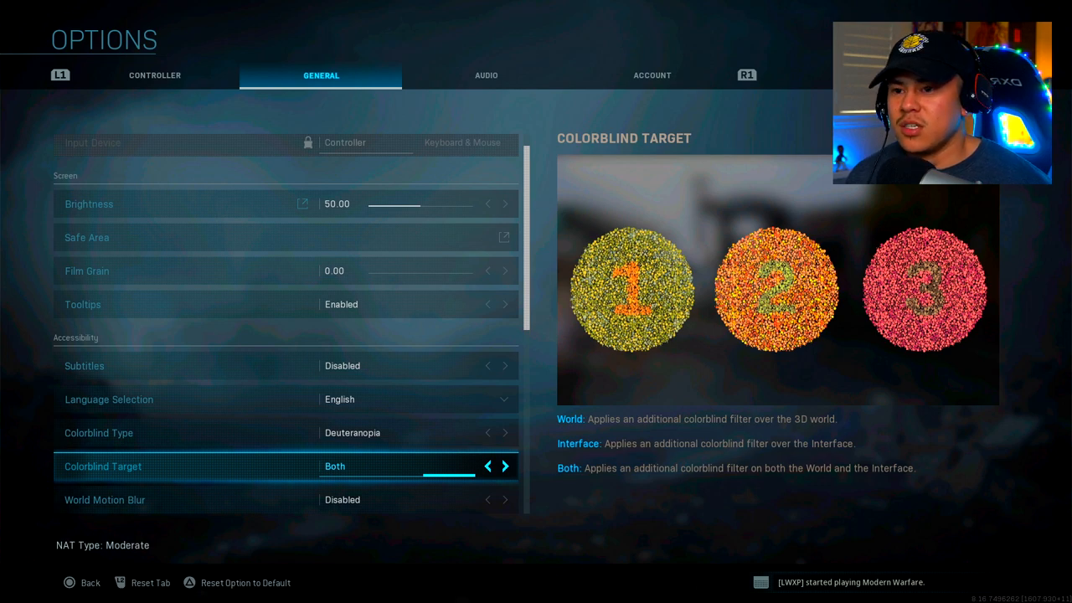
- Set the Colorblind Target to Both so correction applies to world and interface
click(488, 466)
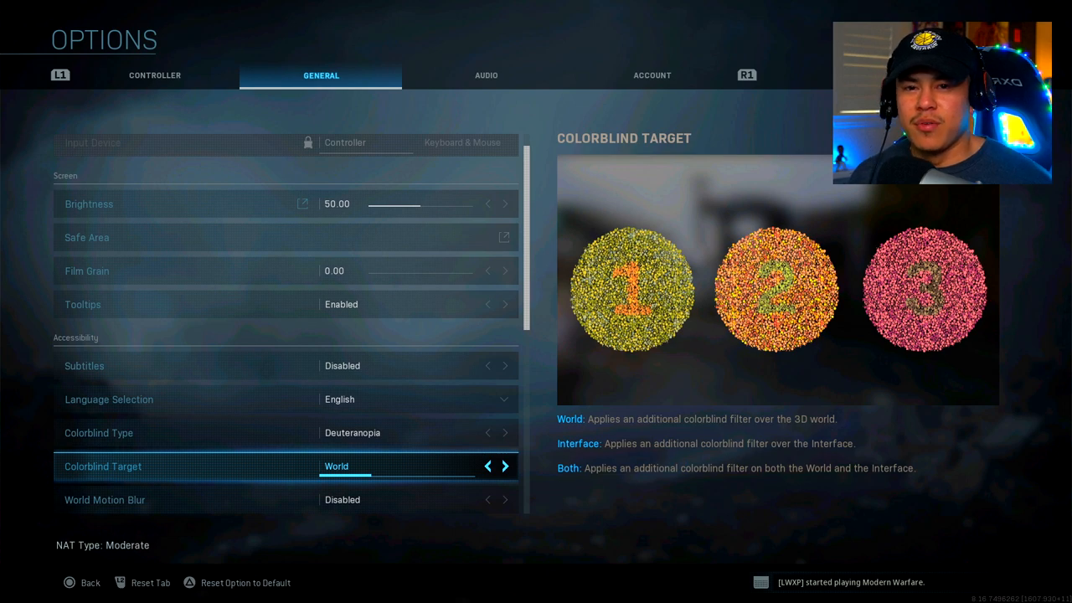
click(504, 466)
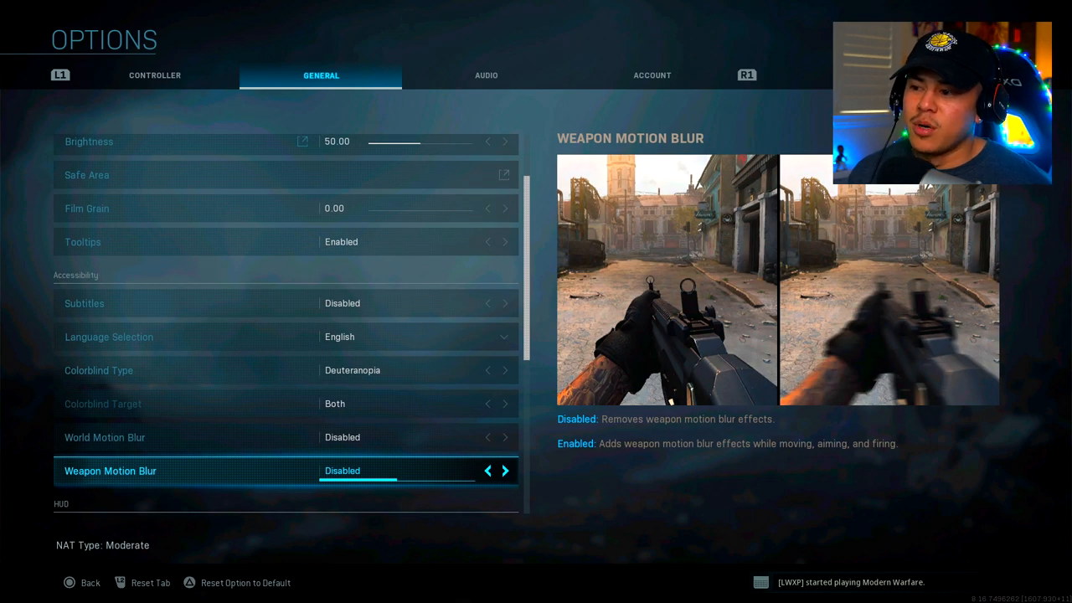
- Set the HUD mini map to rotate with the player, then continue to Audio
scroll(down, 3)
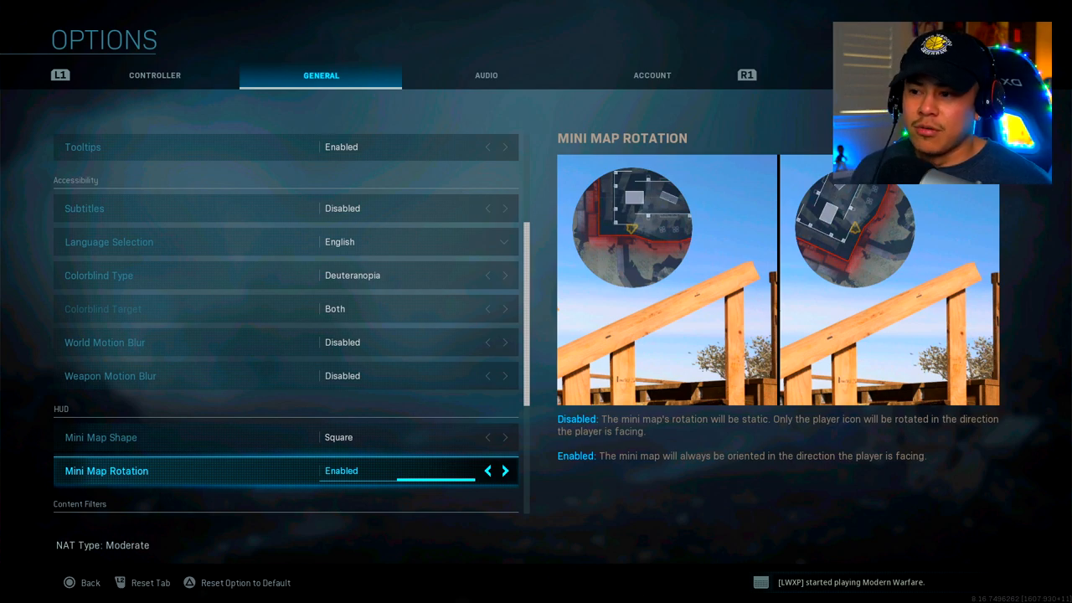
click(486, 76)
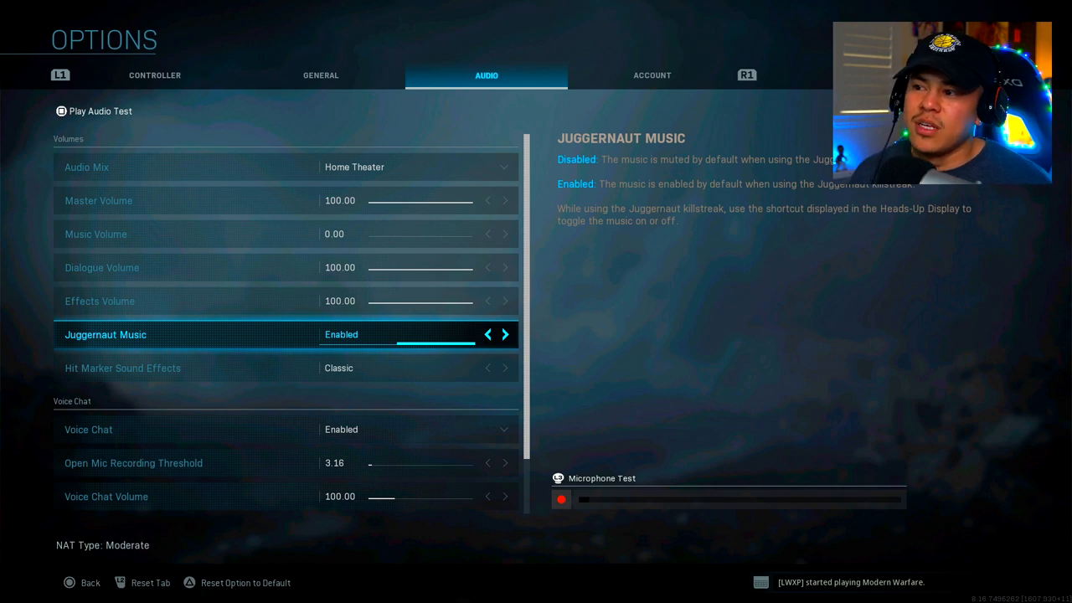
- Disable Juggernaut Music and review Voice Chat and Microphone Volume at 100
click(488, 335)
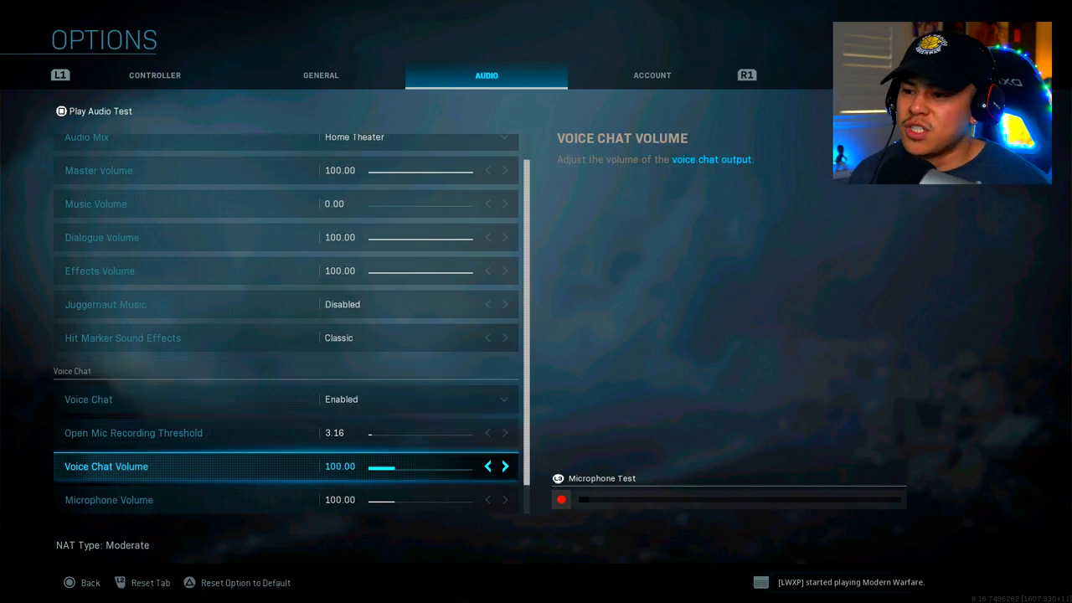
scroll(down, 3)
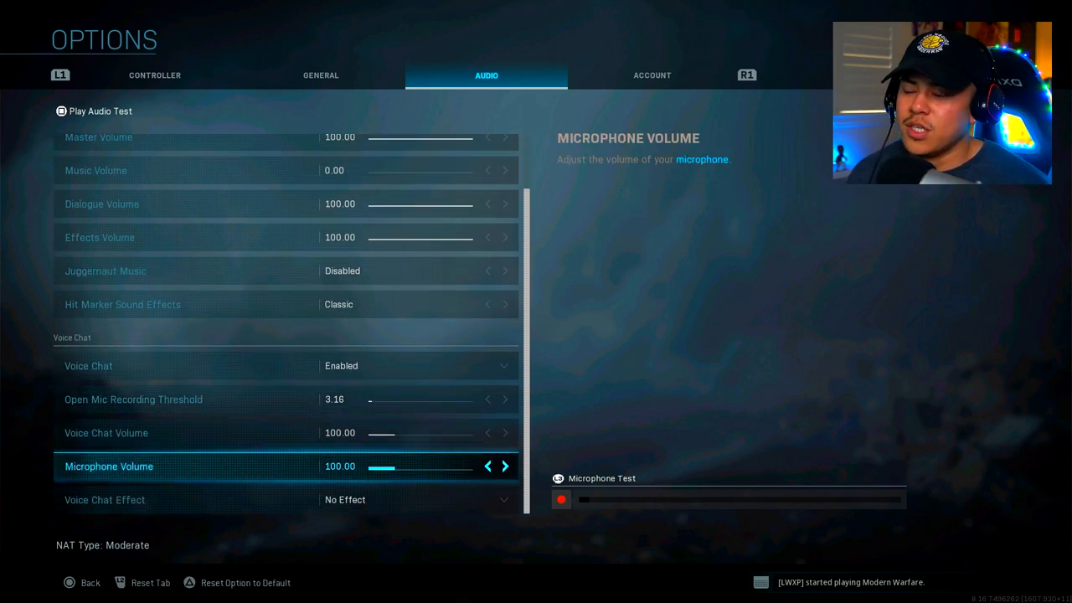